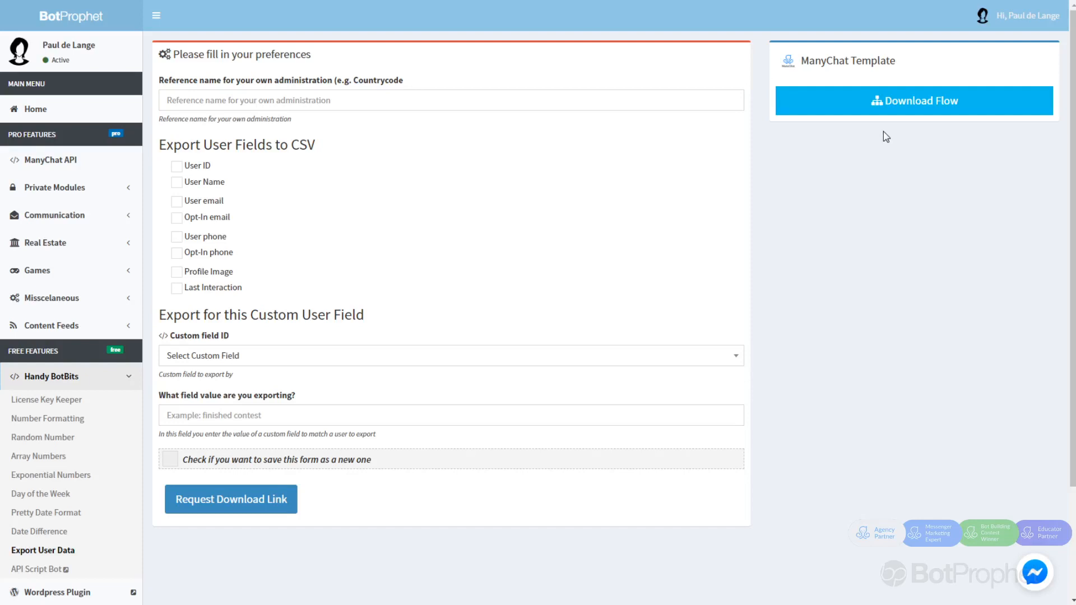
{"action": "mouse_move", "coordinate": [123, 109]}
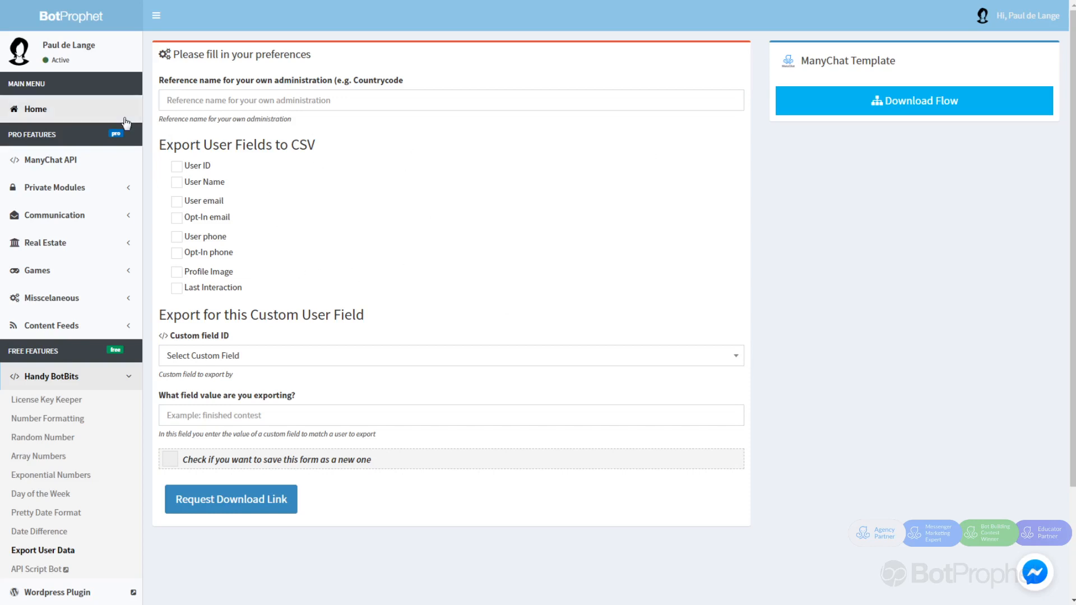
{"action": "mouse_move", "coordinate": [219, 103]}
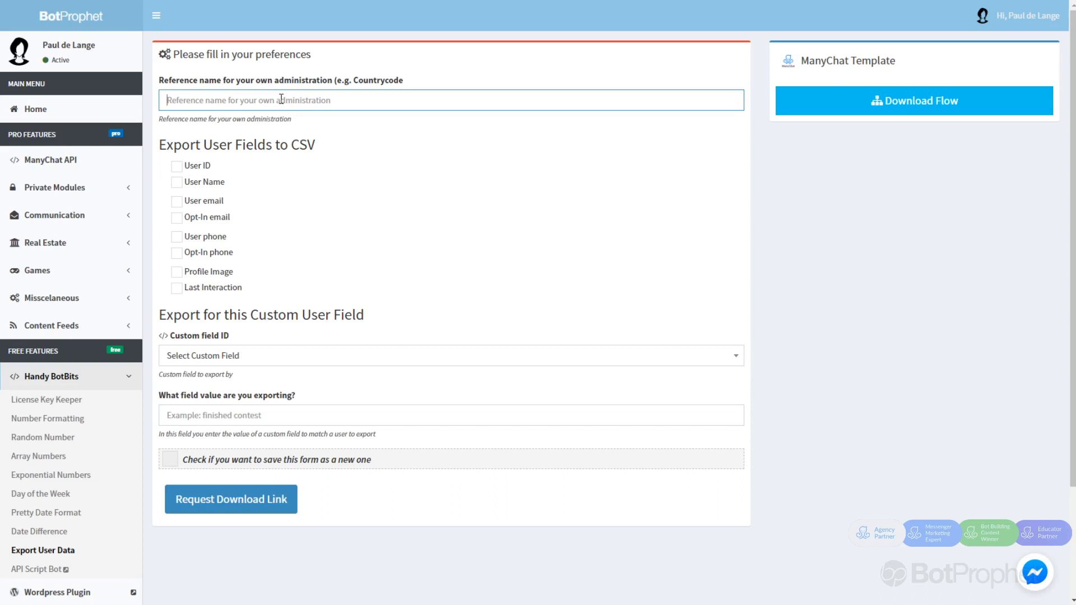
{"action": "mouse_move", "coordinate": [297, 407]}
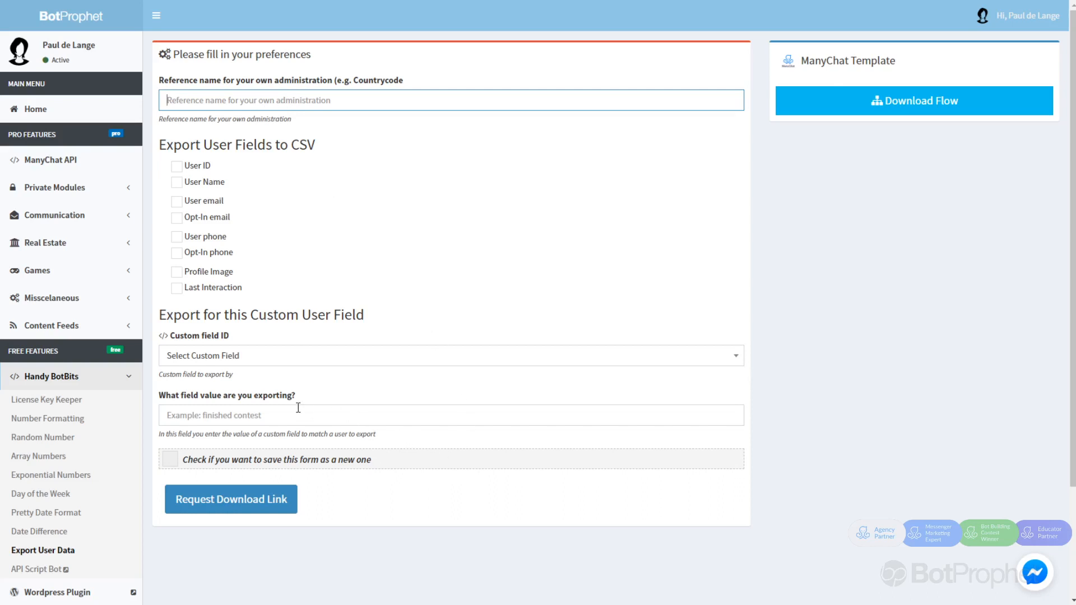
- Leave save-as-new unchecked and enter 'Test 1' as the export reference name
{"action": "left_click", "coordinate": [169, 458]}
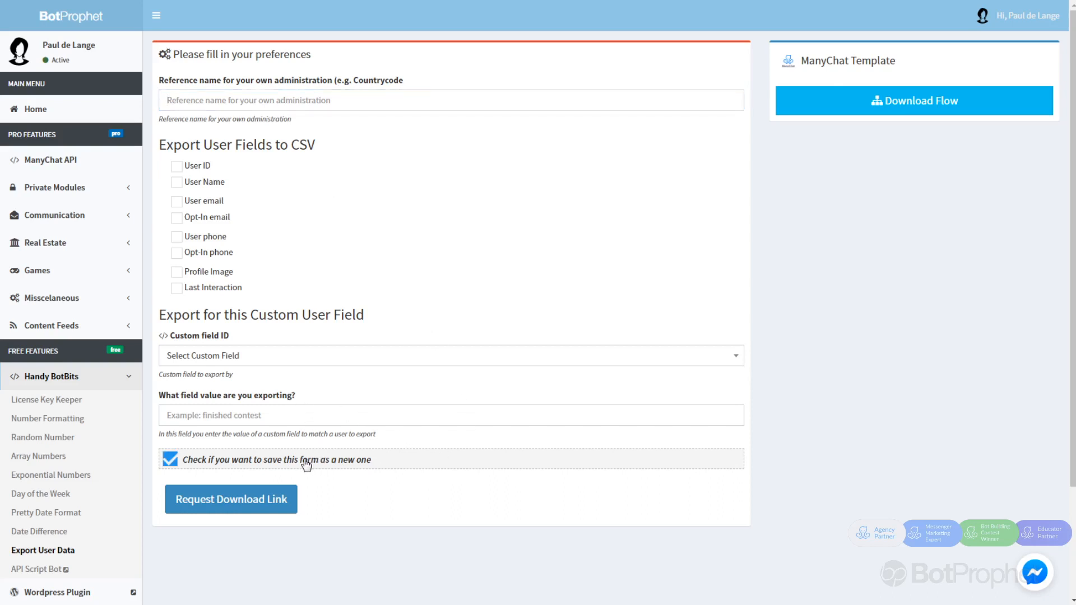
{"action": "left_click", "coordinate": [170, 459]}
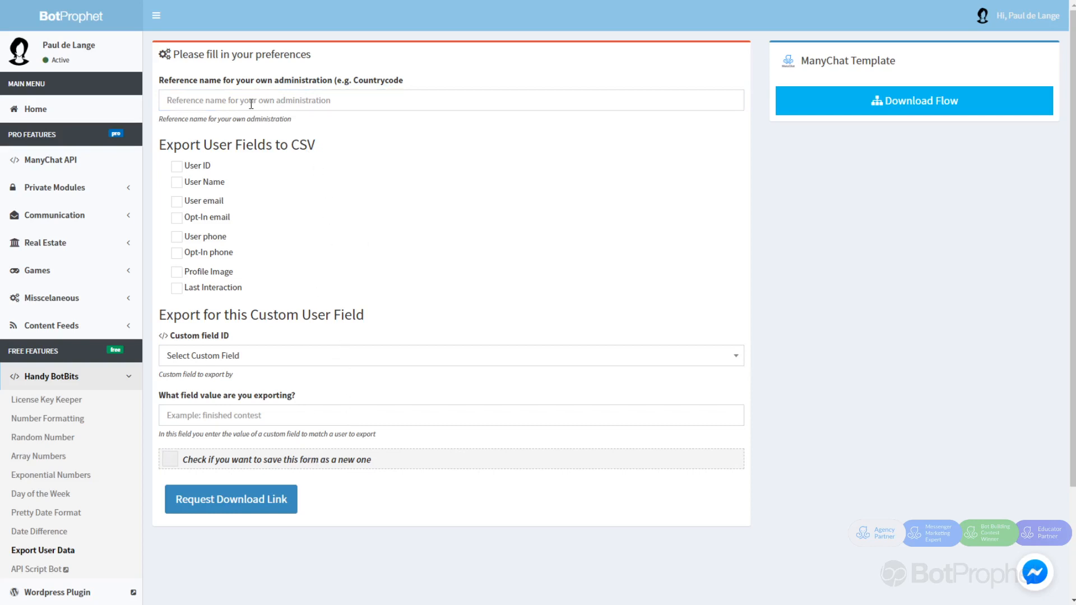
{"action": "left_click", "coordinate": [450, 100]}
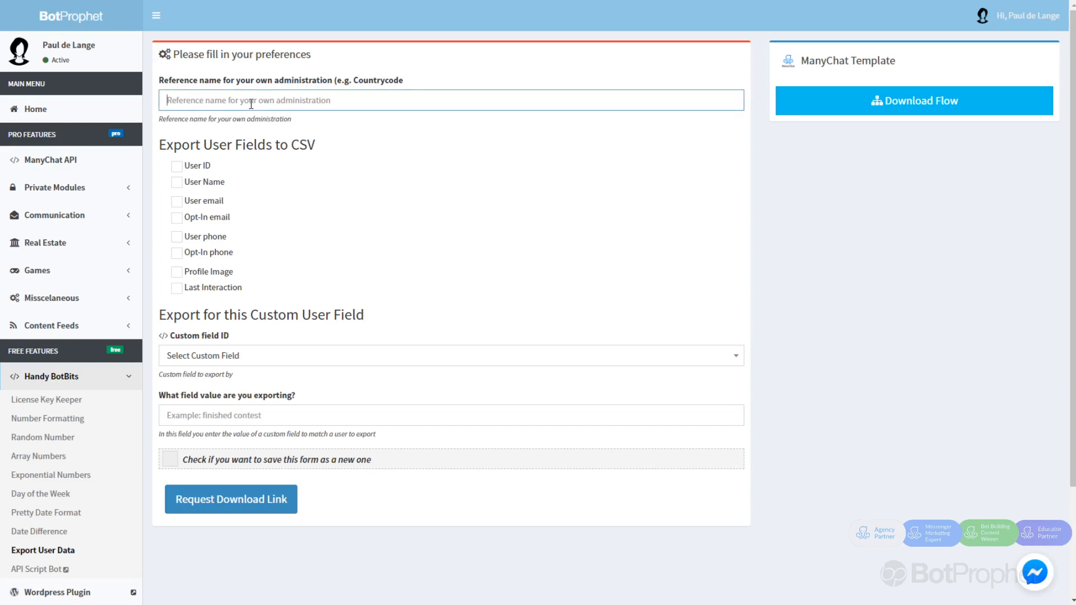
{"action": "type", "text": "Test"}
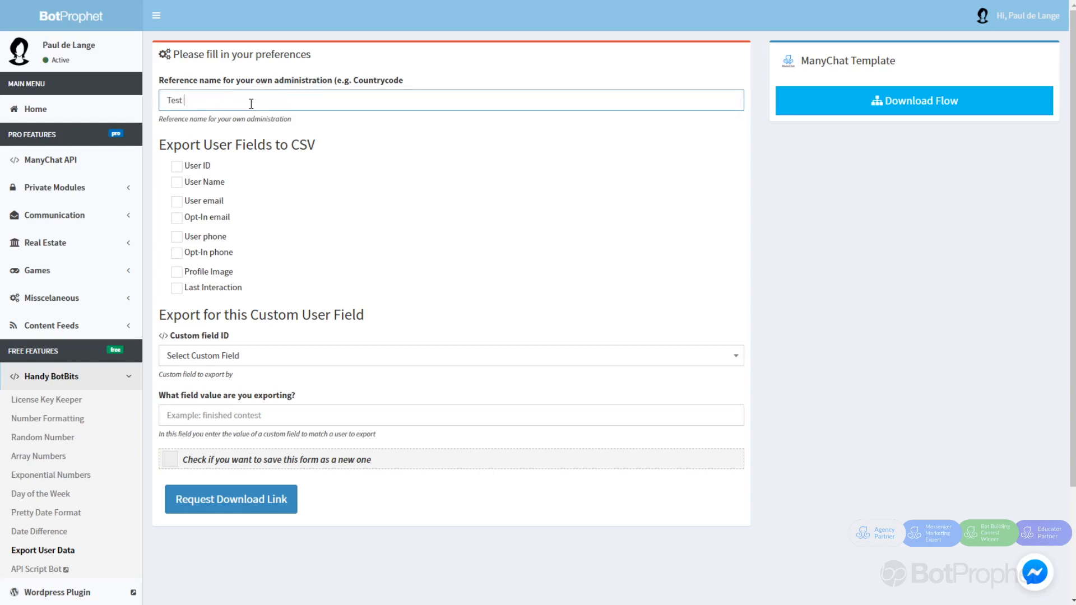
{"action": "type", "text": "1"}
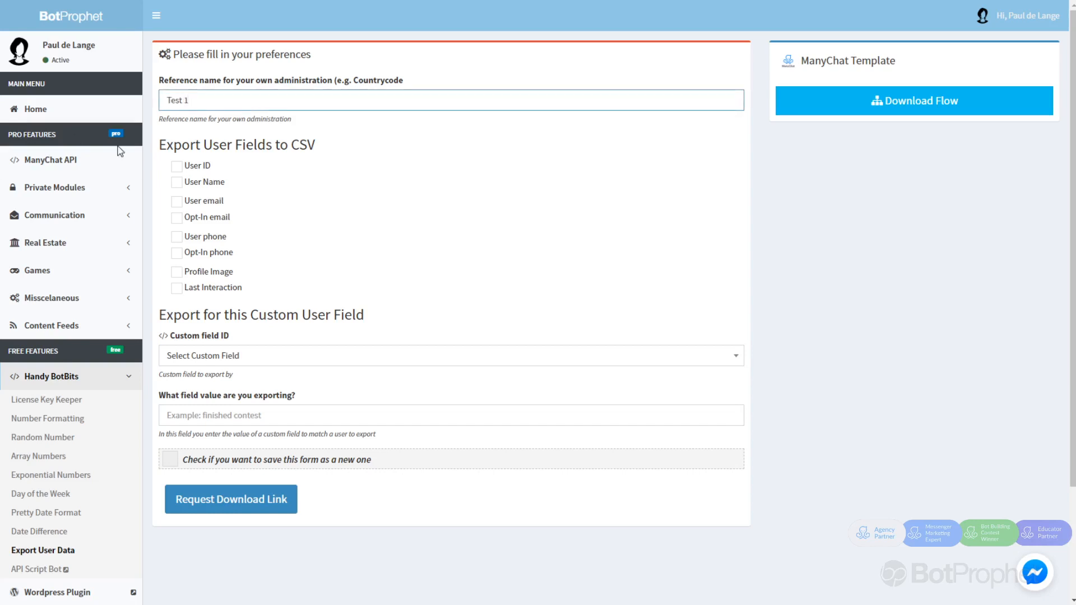
- Tick User ID, User Name, User email, Opt-In email and Last Interaction
{"action": "left_click", "coordinate": [177, 165]}
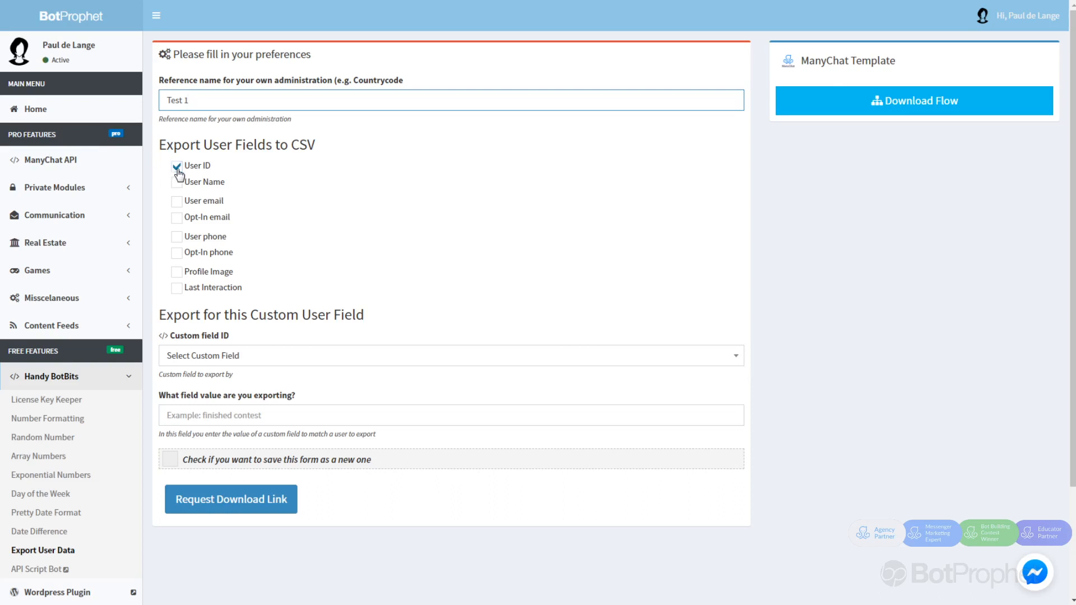
{"action": "left_click", "coordinate": [177, 181]}
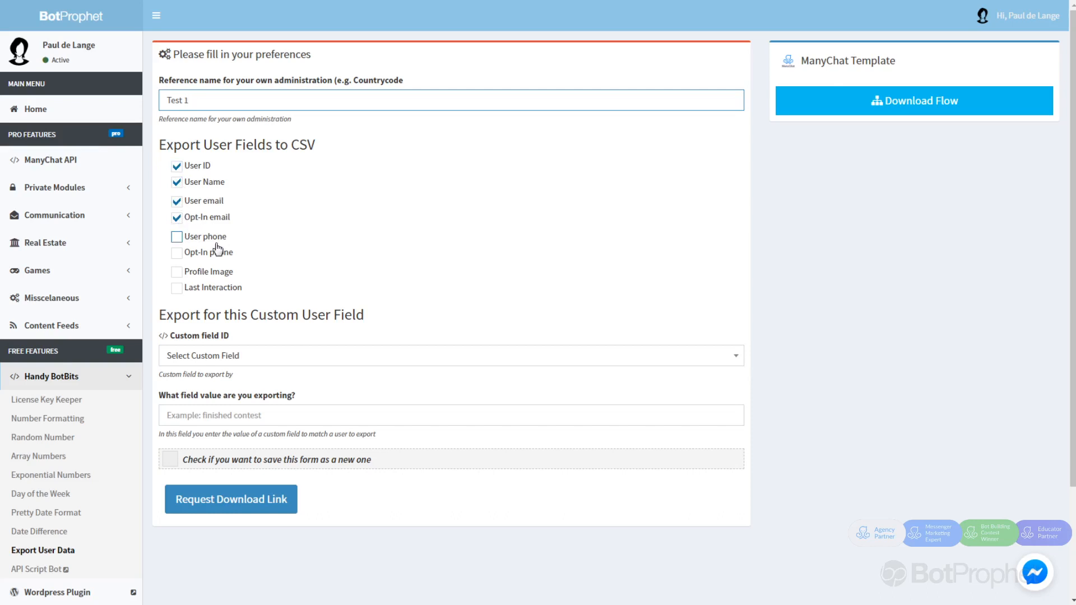
{"action": "left_click", "coordinate": [176, 287]}
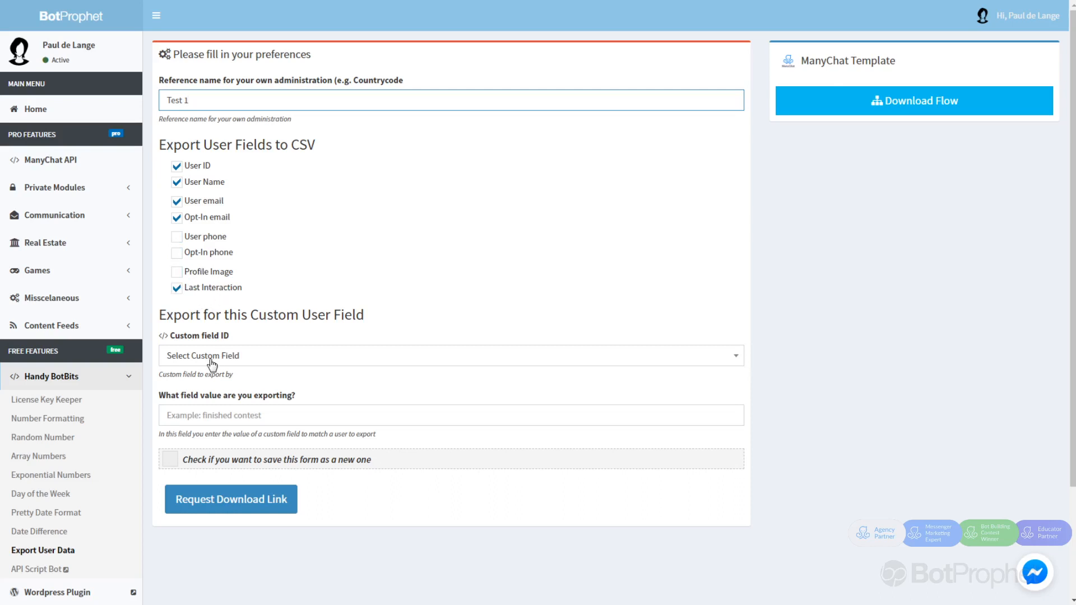
{"action": "left_click", "coordinate": [450, 100]}
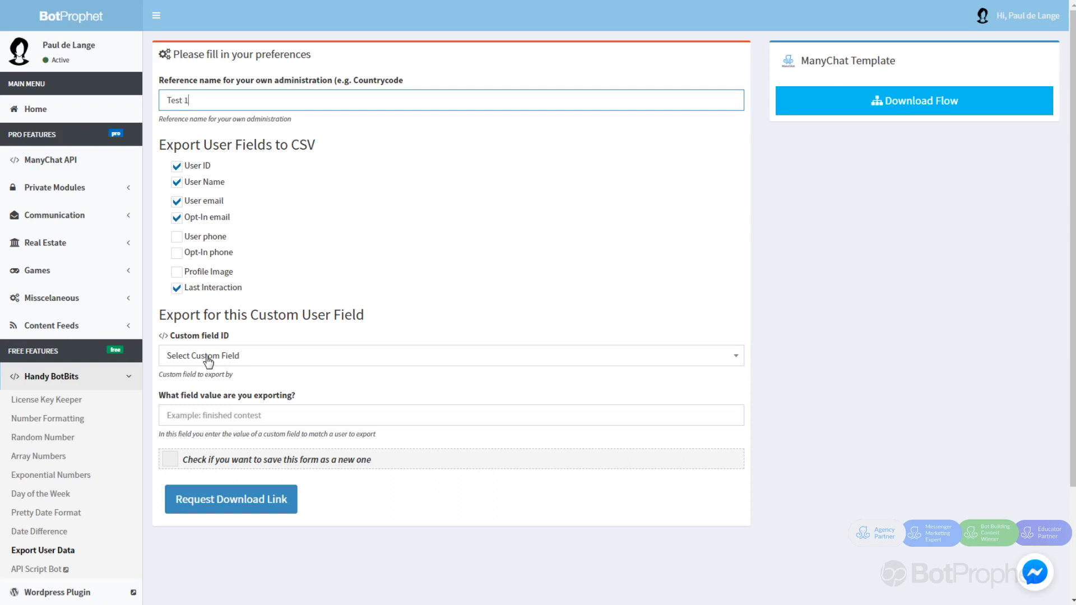
- Export by custom field bp_pizza_crust with the field value 'Italian Pizza'
{"action": "left_click", "coordinate": [449, 355]}
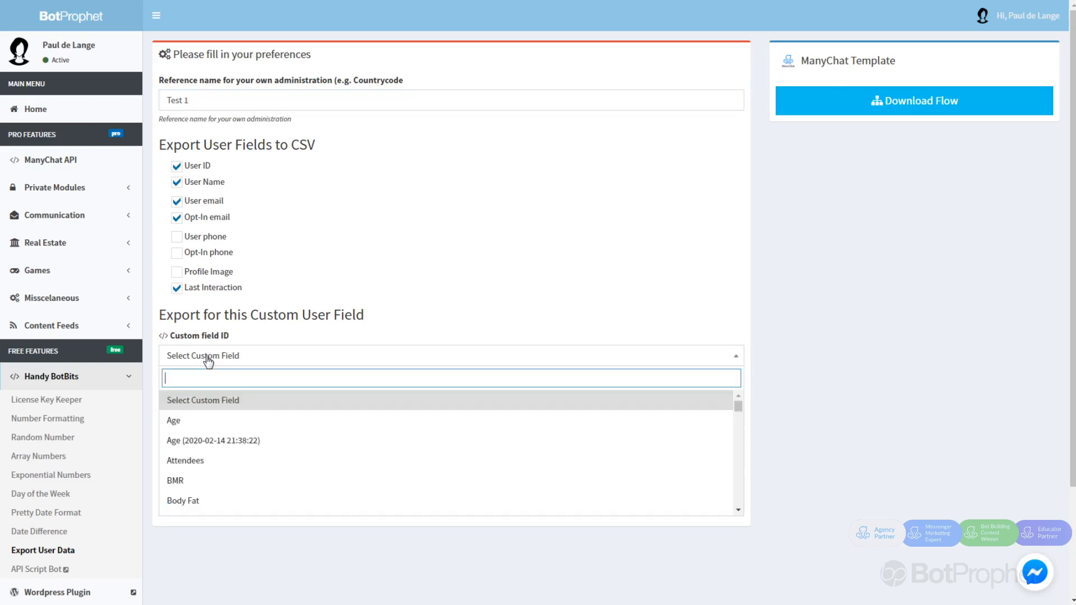
{"action": "type", "text": "bp"}
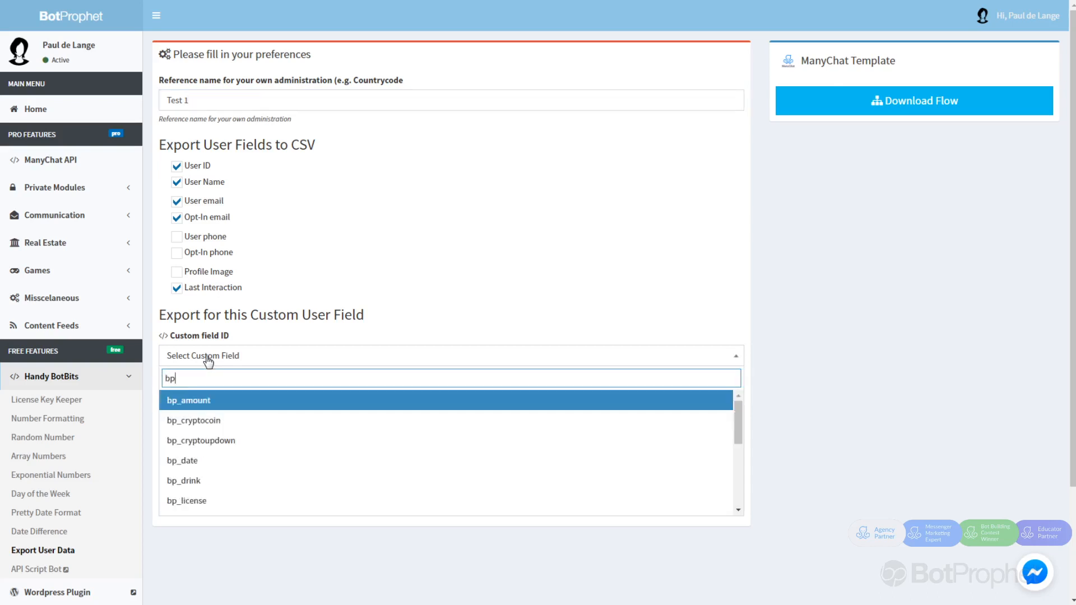
{"action": "type", "text": "p"}
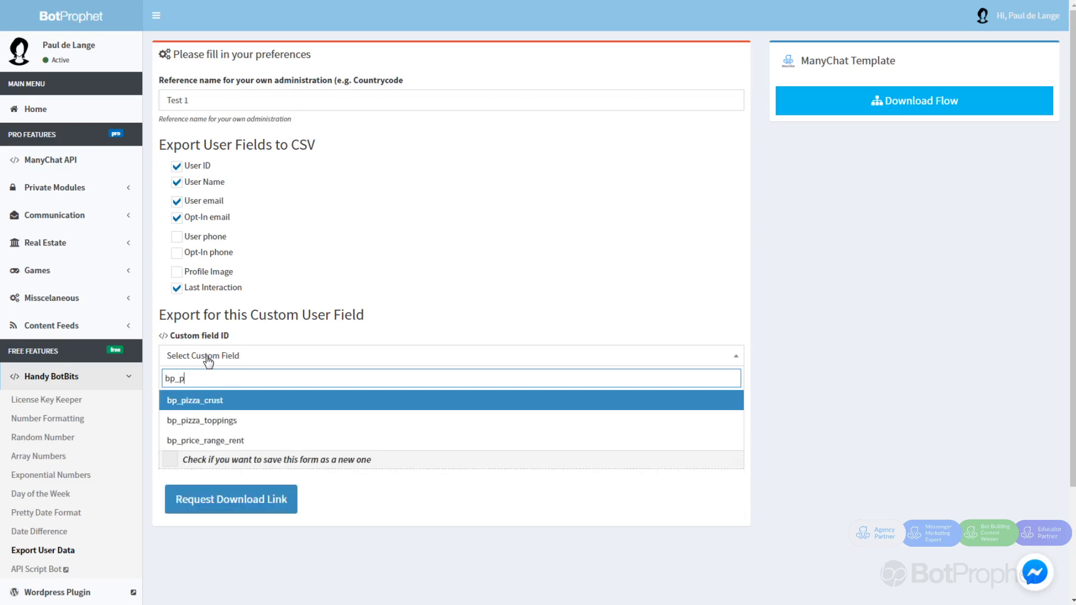
{"action": "type", "text": "izza_crust"}
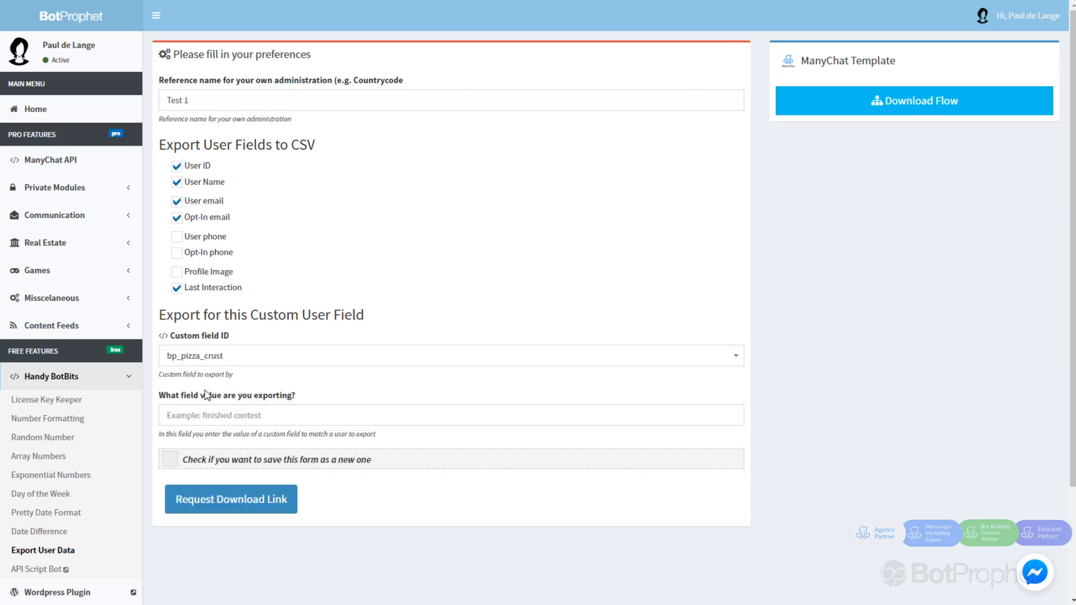
{"action": "mouse_move", "coordinate": [991, 498]}
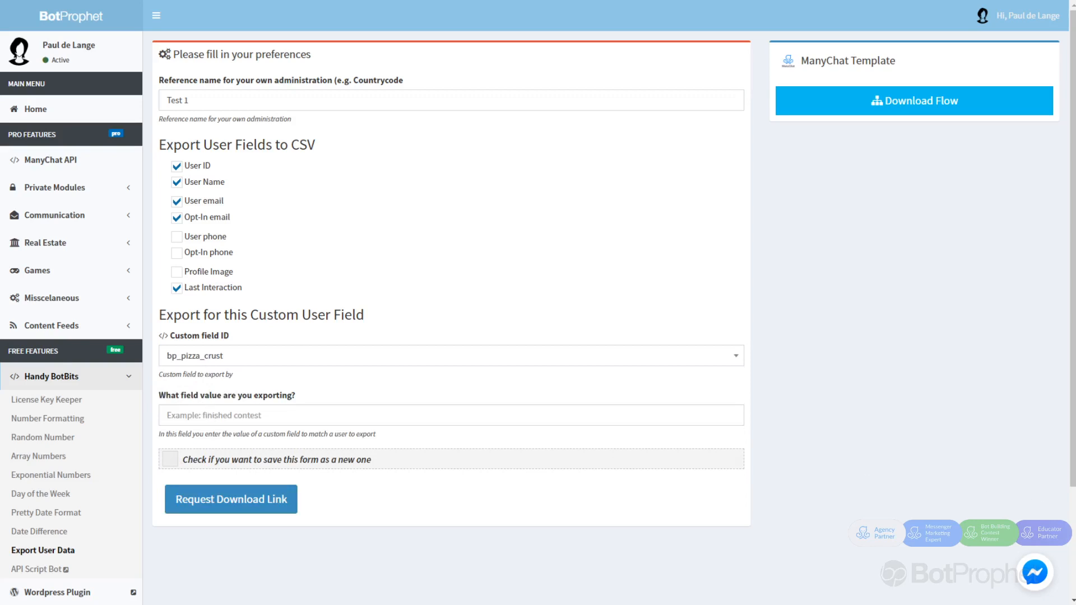
{"action": "left_click", "coordinate": [451, 415]}
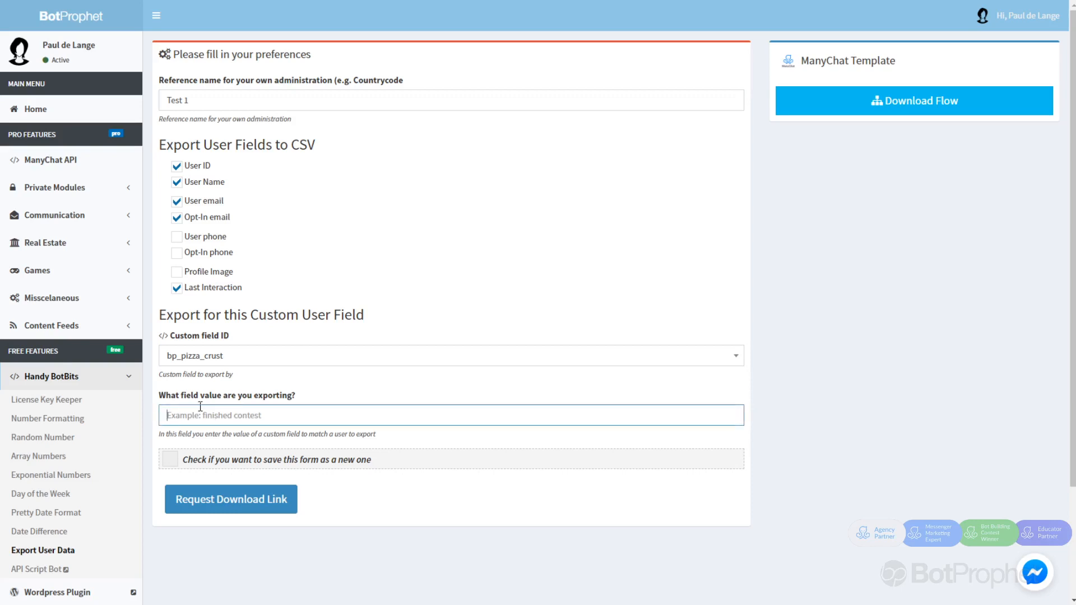
{"action": "type", "text": "Italian Pizza"}
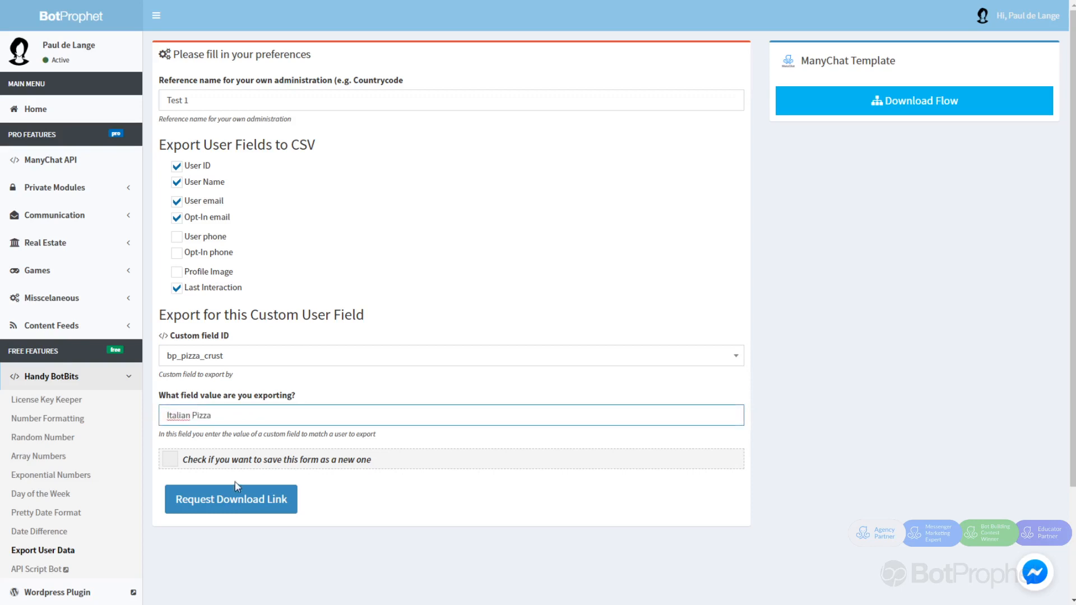
{"action": "mouse_move", "coordinate": [251, 506]}
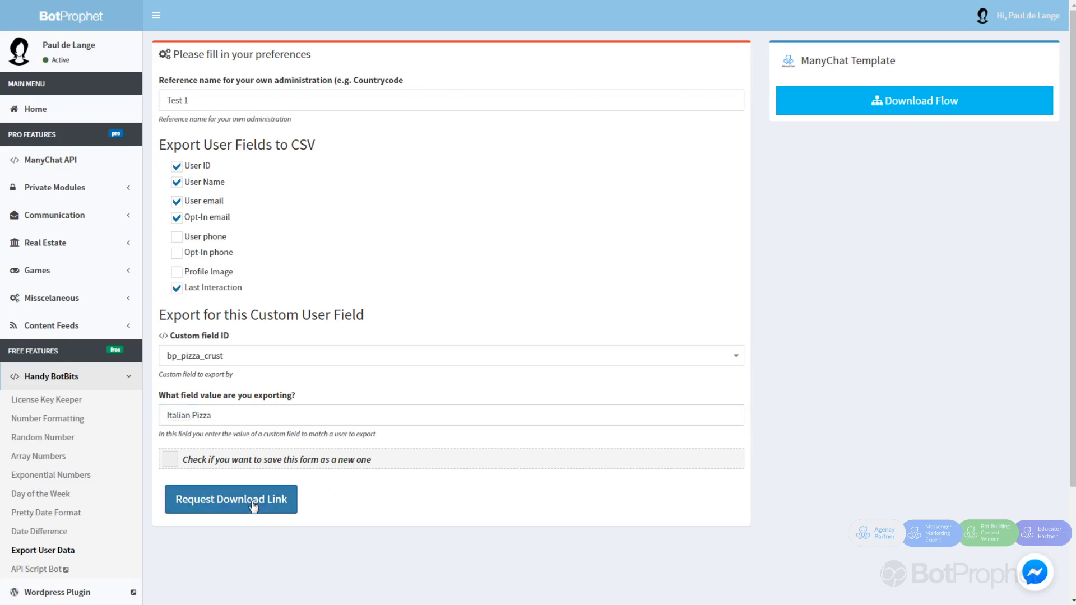
- Request the download link and check that Test 1 appears in Previous Settings
{"action": "left_click", "coordinate": [231, 498]}
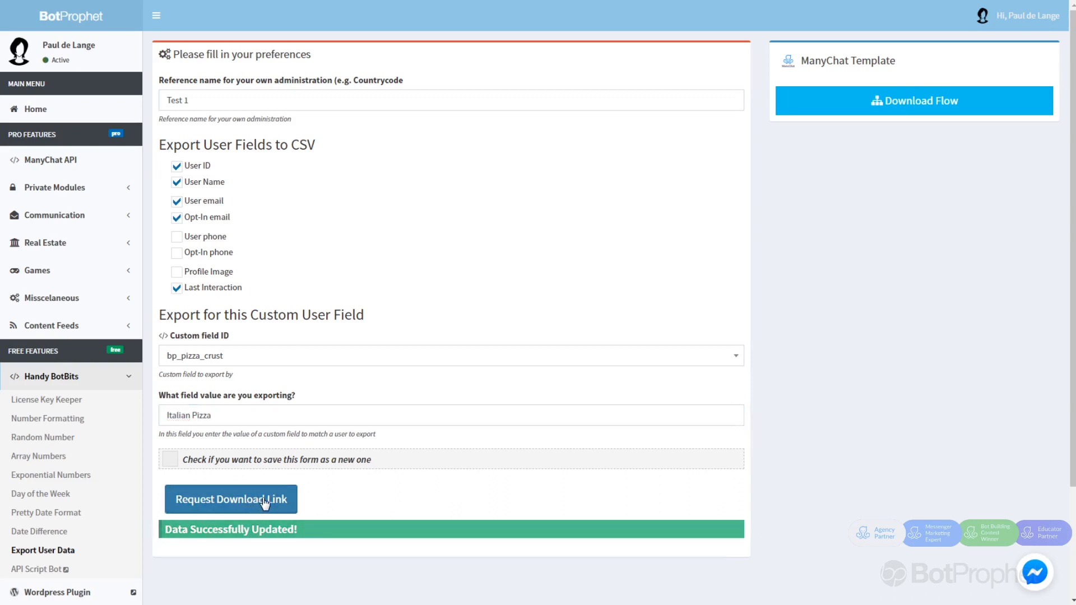
{"action": "left_click", "coordinate": [231, 499]}
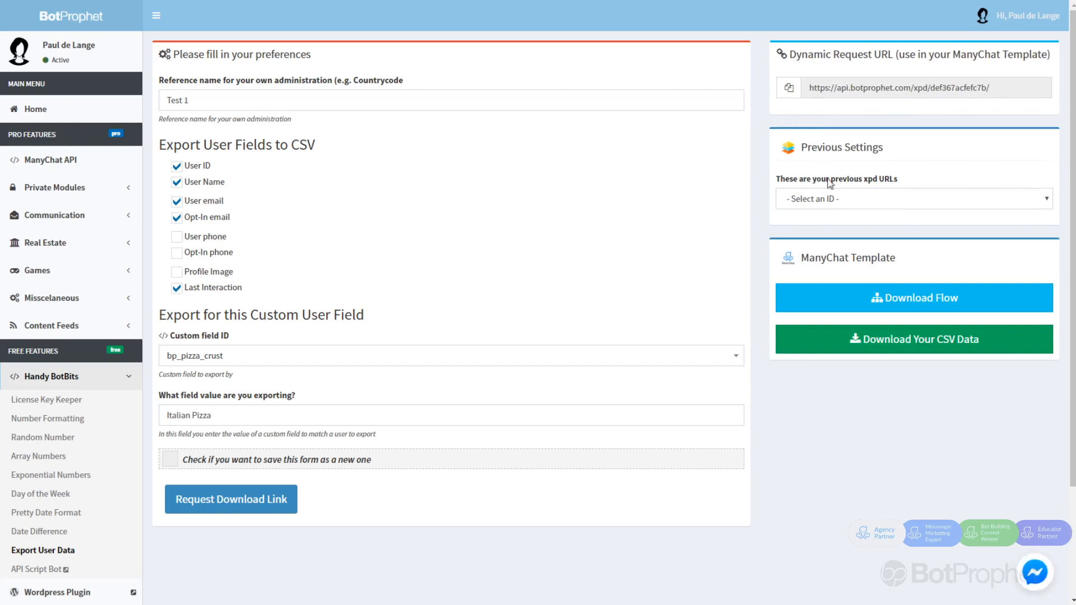
{"action": "left_click", "coordinate": [912, 199]}
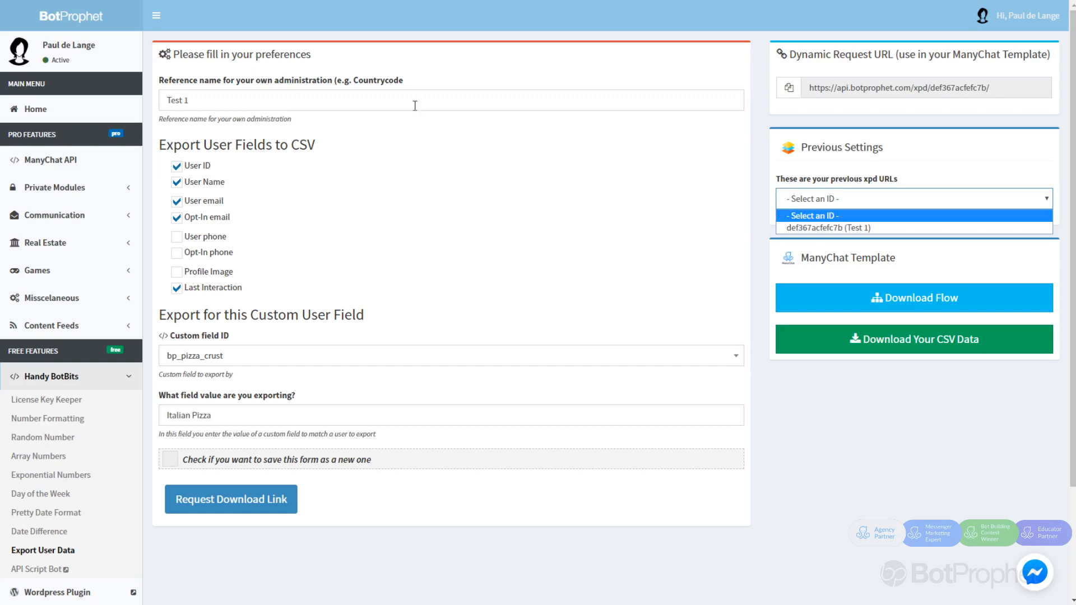
{"action": "mouse_move", "coordinate": [827, 229]}
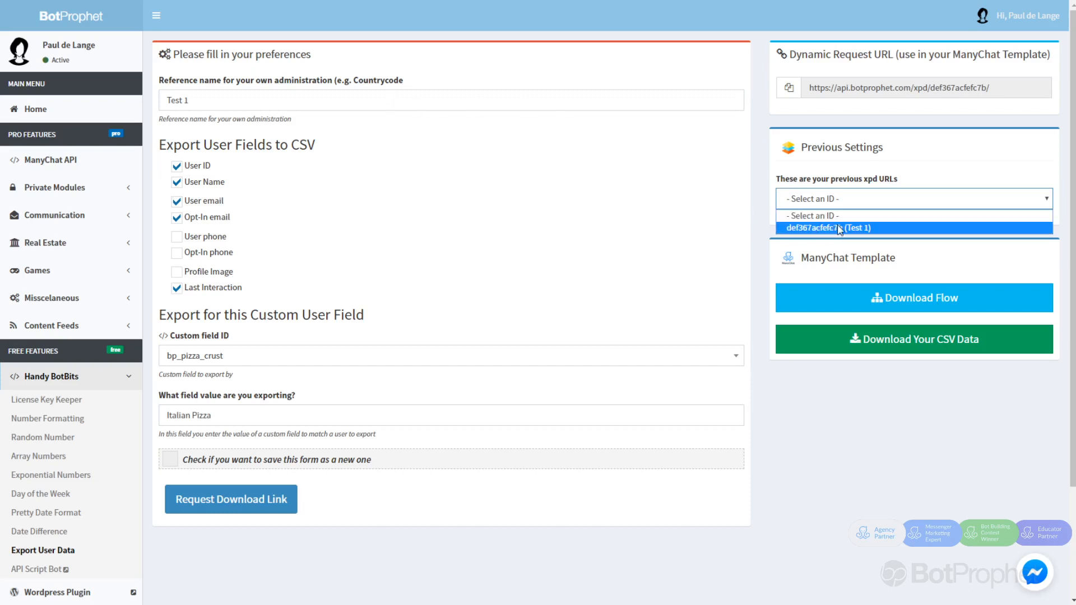
{"action": "mouse_move", "coordinate": [809, 215]}
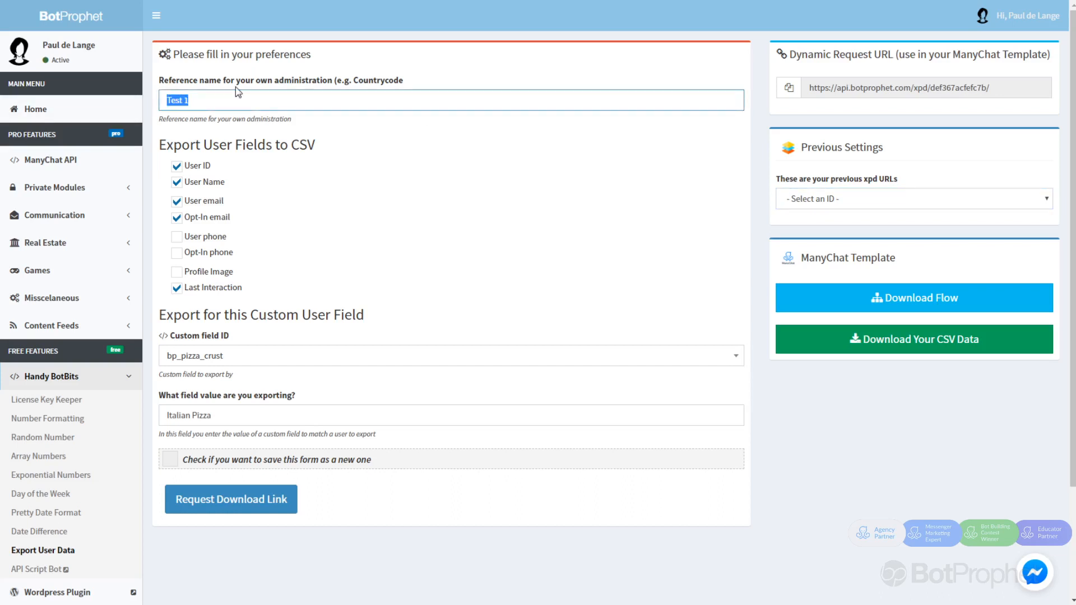
- Resubmit the export as 'Italian Pizza Crust' and load that saved entry from Previous Settings
{"action": "type", "text": "Italian Pizza Crust"}
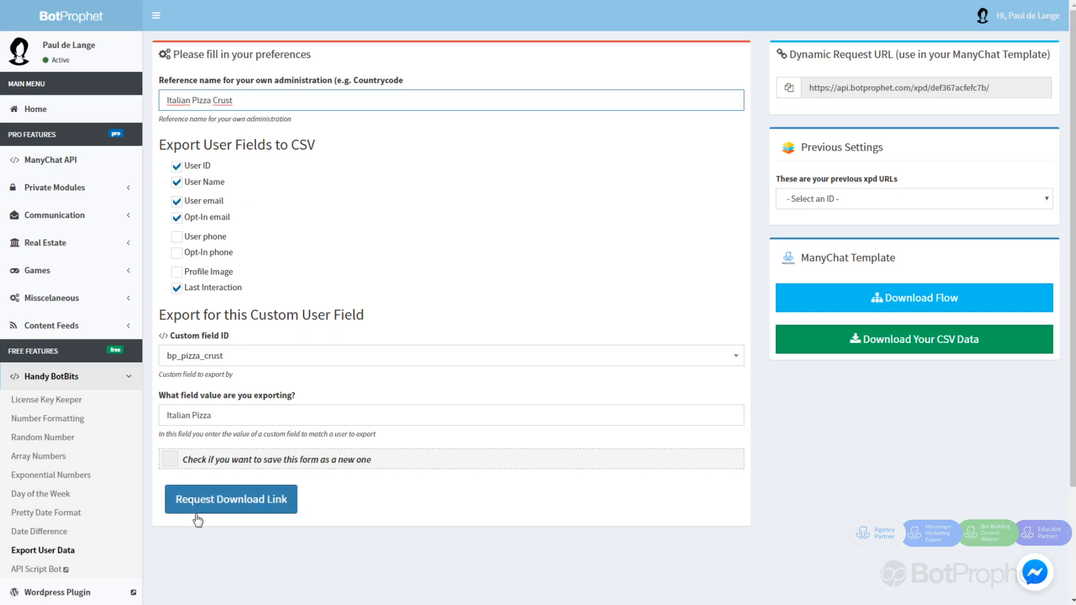
{"action": "left_click", "coordinate": [231, 498]}
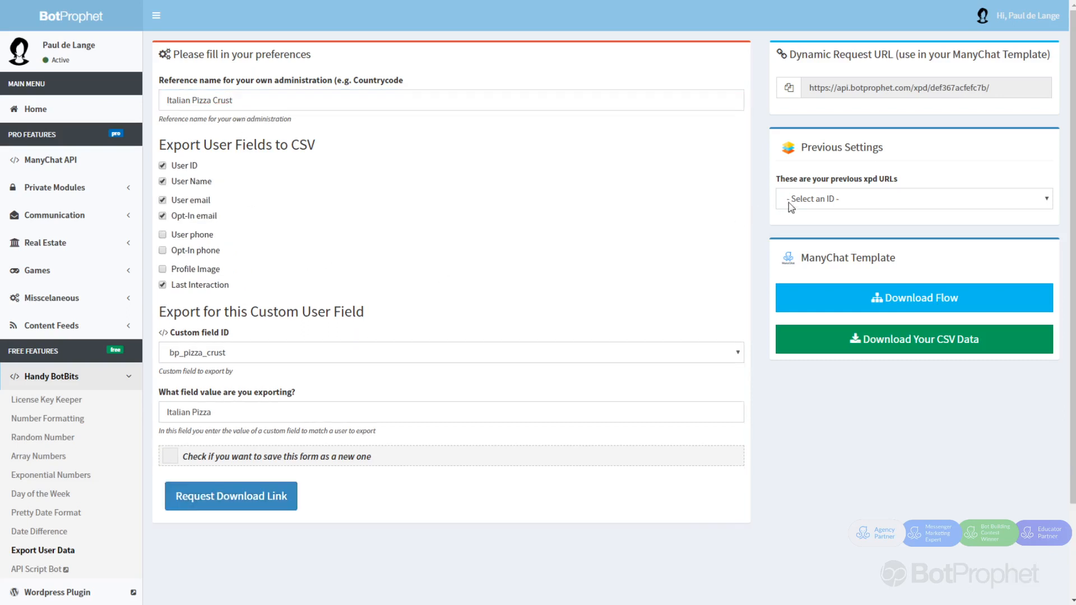
{"action": "left_click", "coordinate": [913, 199]}
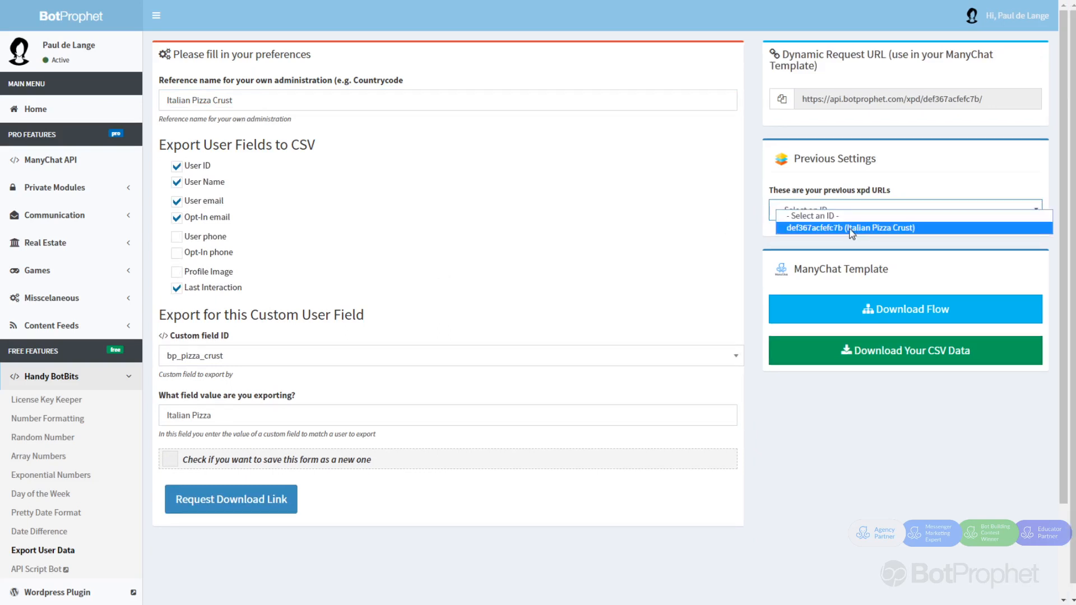
{"action": "left_click", "coordinate": [849, 227]}
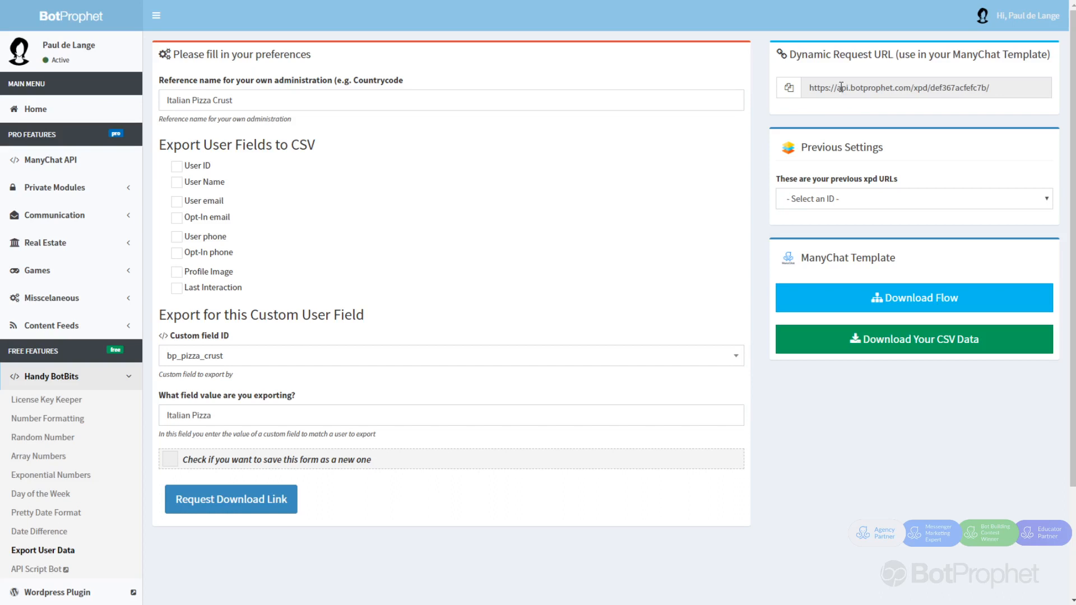
- Select the dynamic request URL and download the CSV as 1039649_export.csv
{"action": "triple_click", "coordinate": [923, 87]}
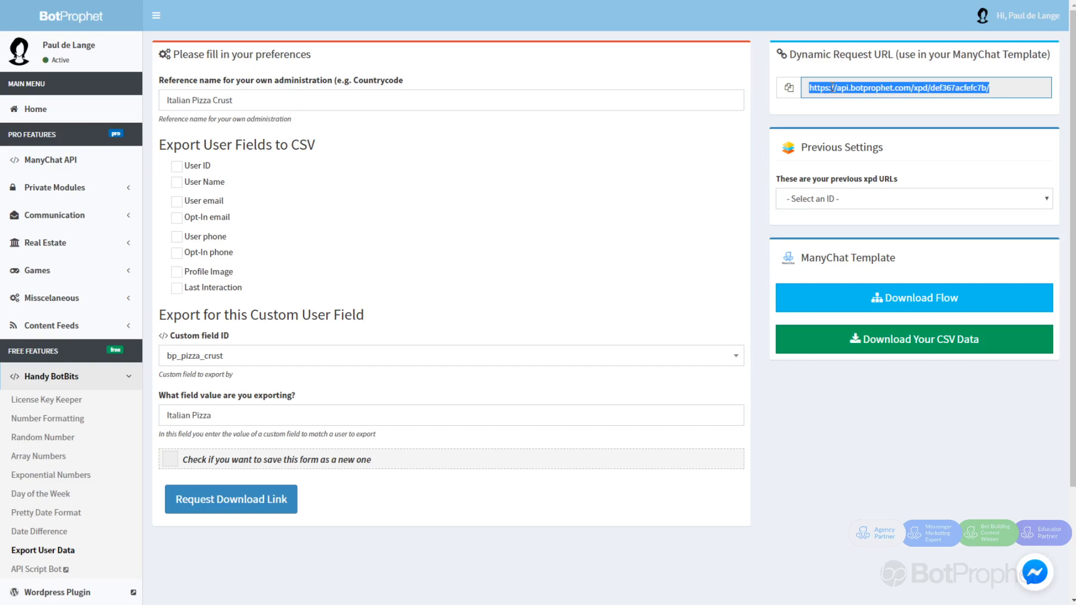
{"action": "mouse_move", "coordinate": [822, 173]}
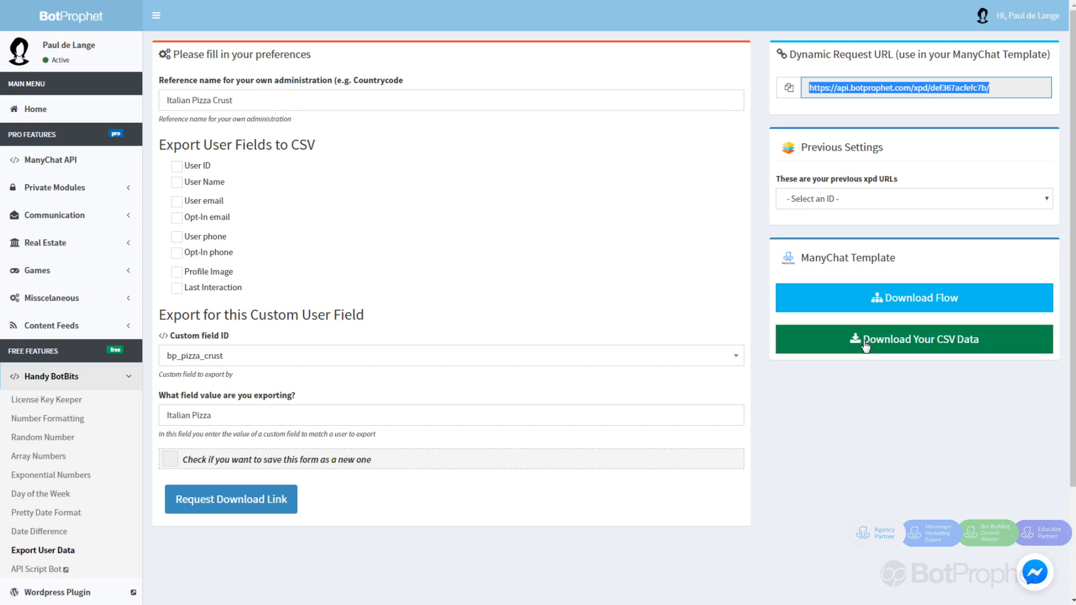
{"action": "left_click", "coordinate": [913, 339]}
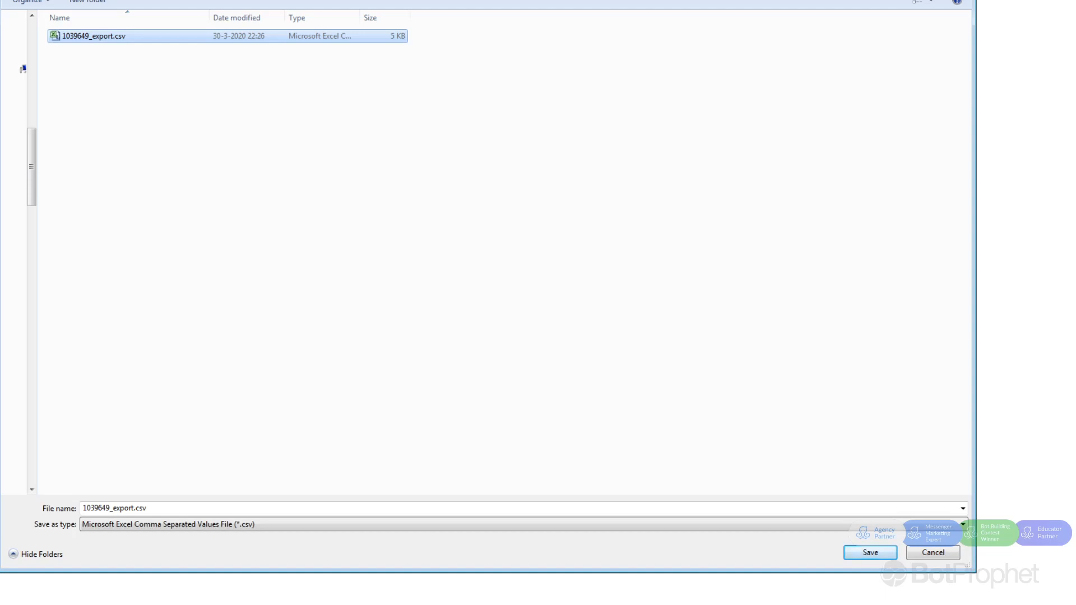